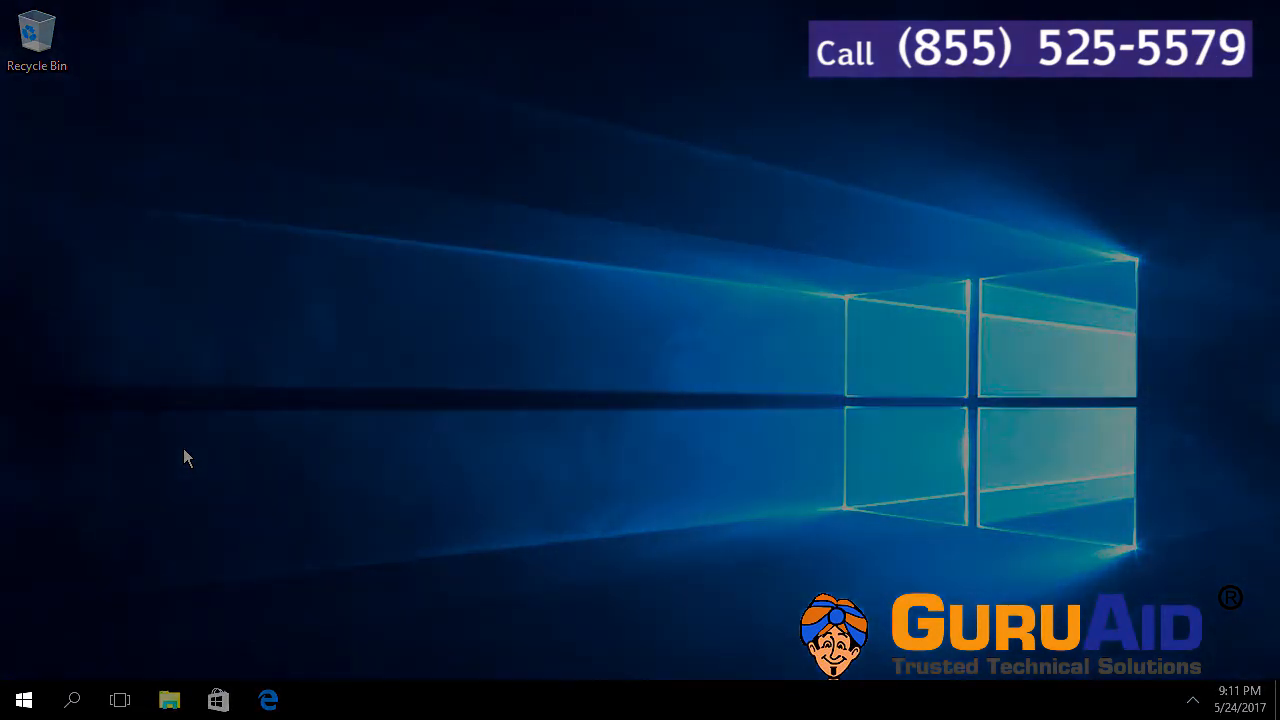
Open Windows Settings from the Start menu
left_click(20, 699)
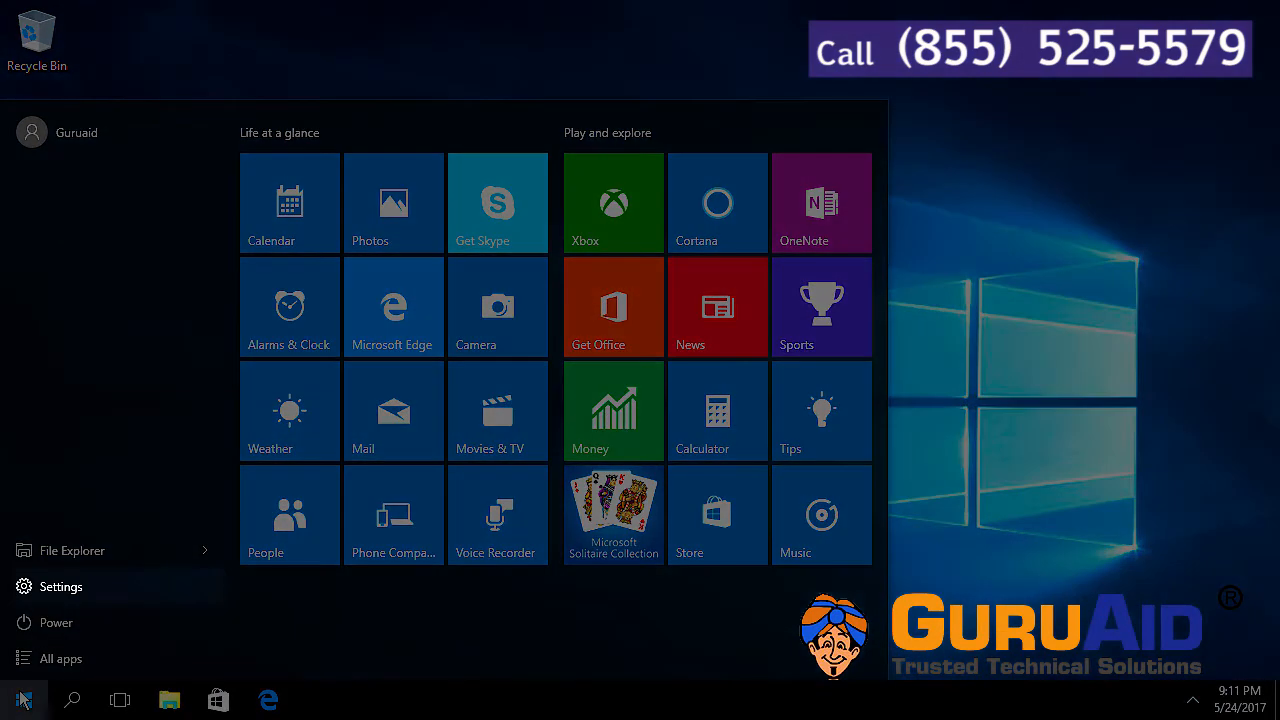
left_click(57, 586)
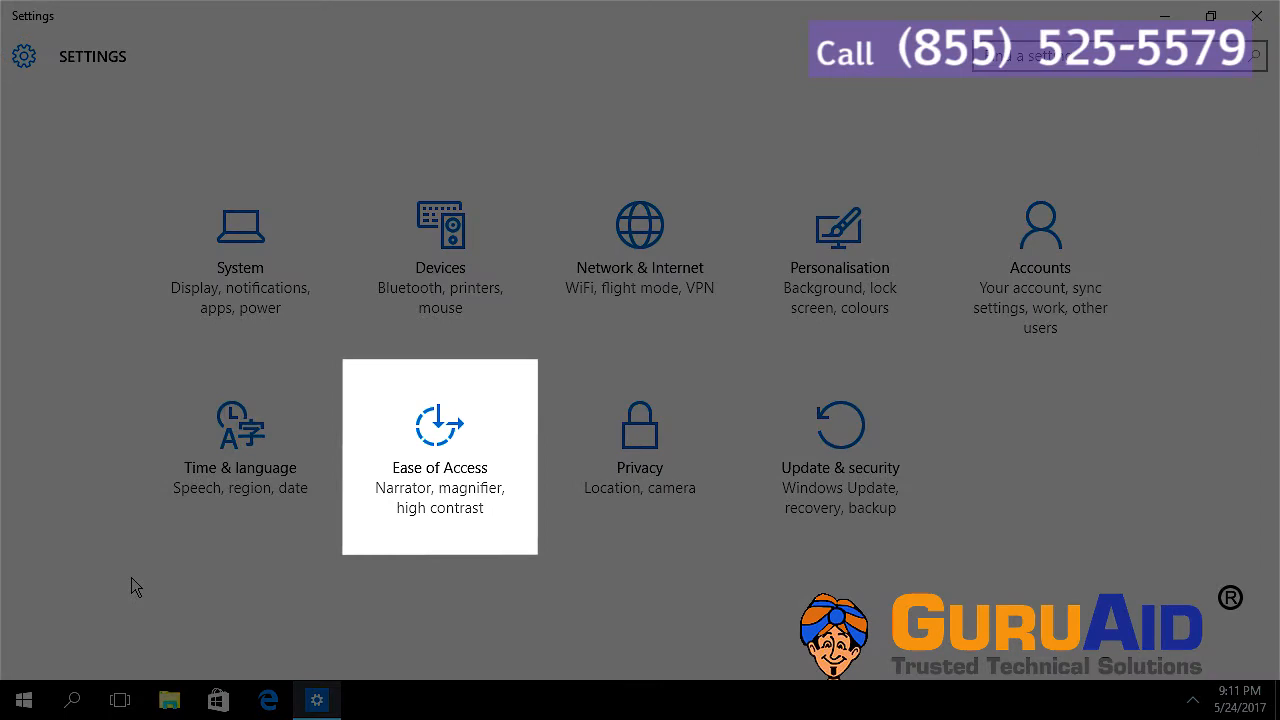
Go to Ease of Access and select Magnifier in the sidebar
left_click(439, 456)
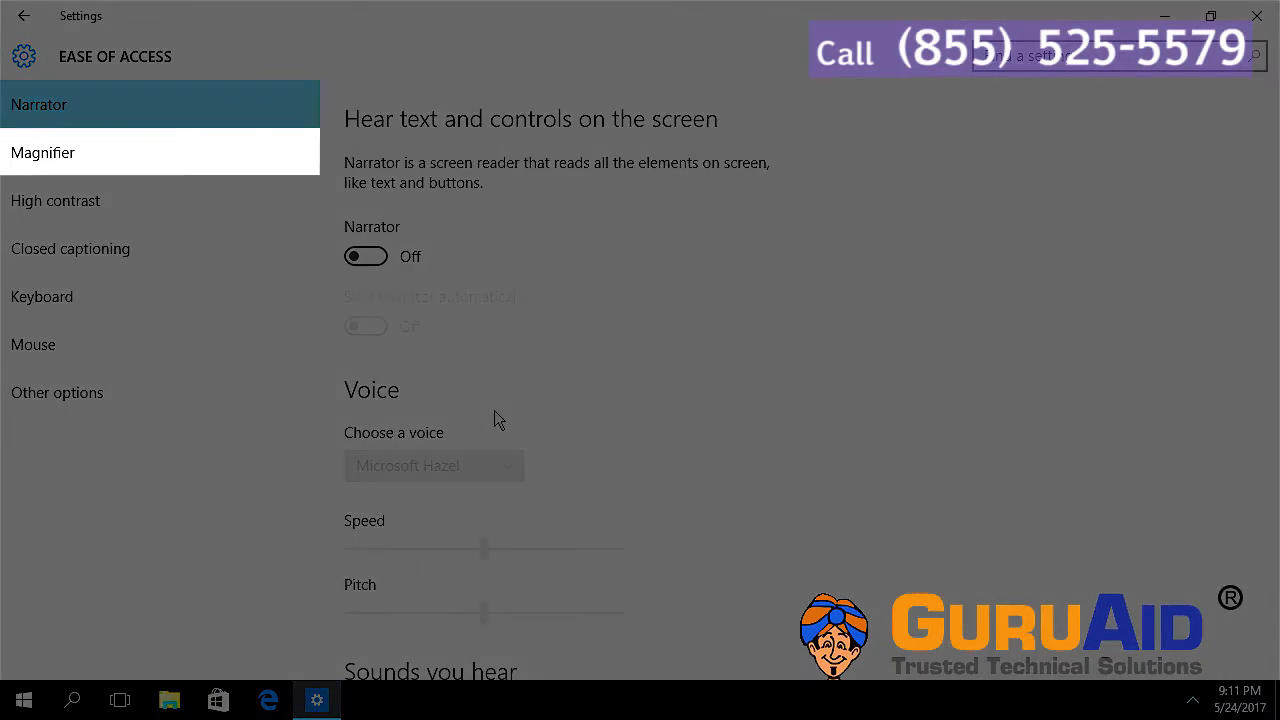
mouse_move(205, 155)
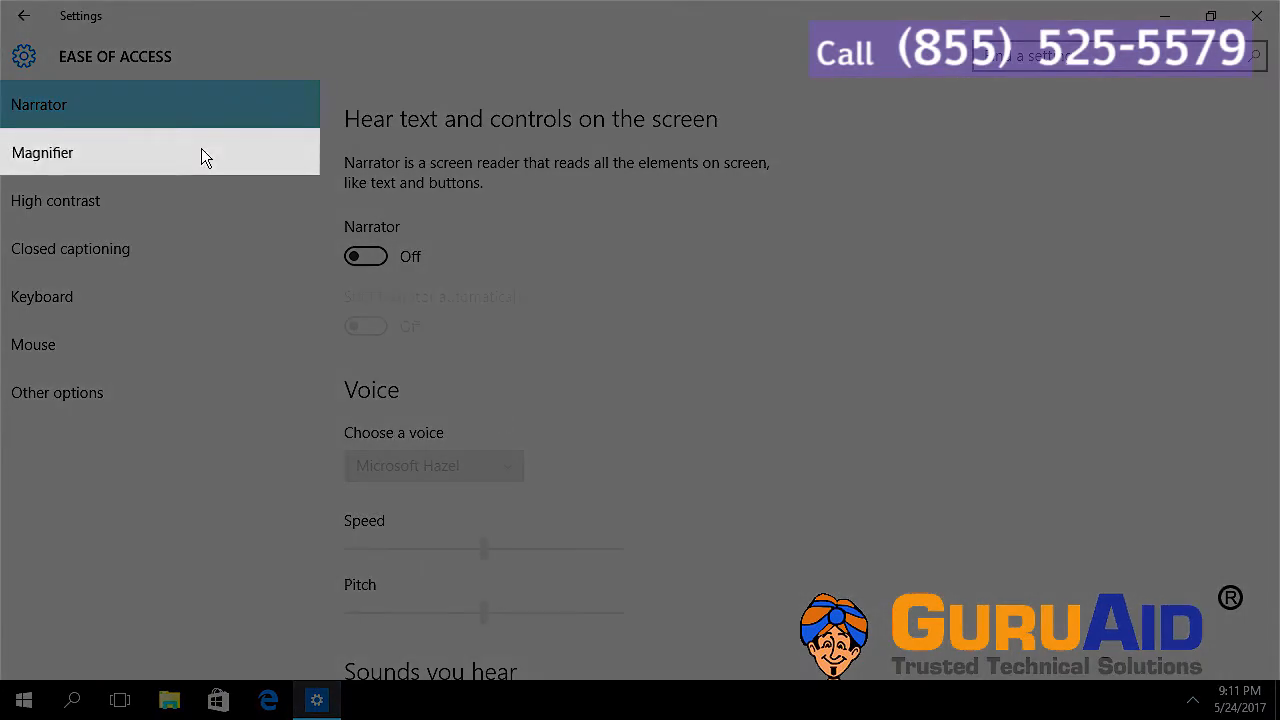
left_click(160, 152)
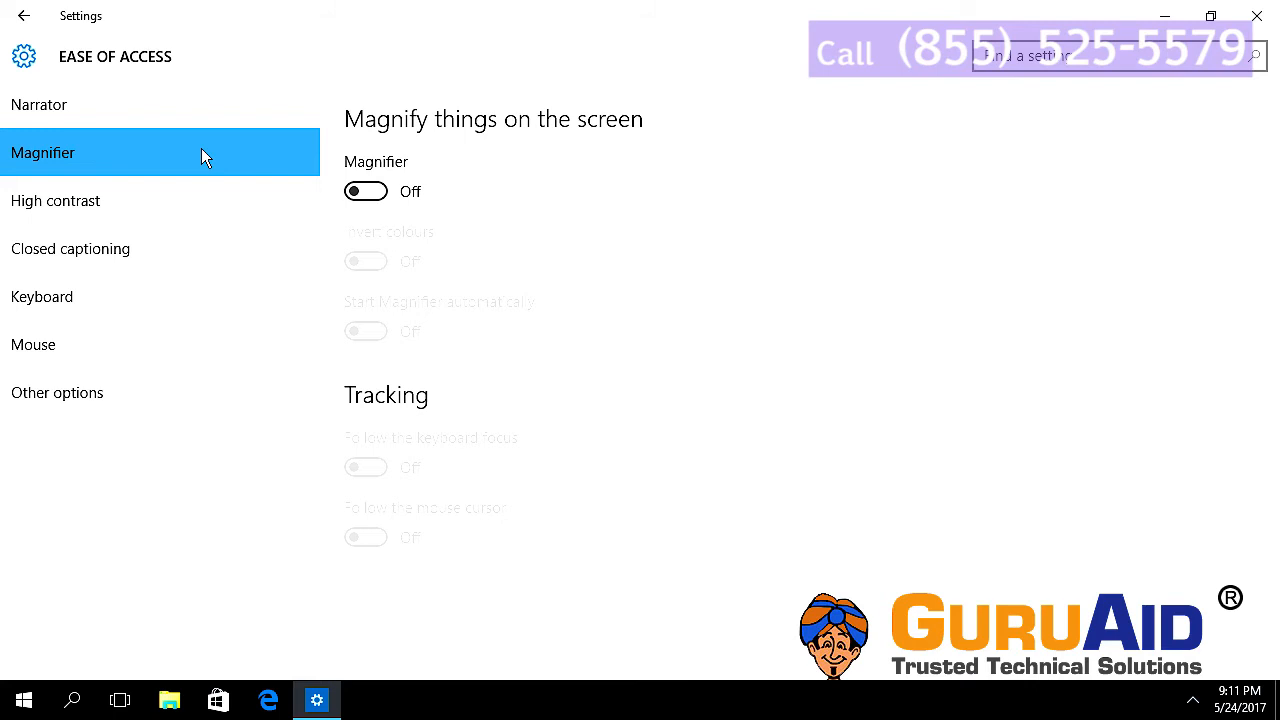
mouse_move(385, 197)
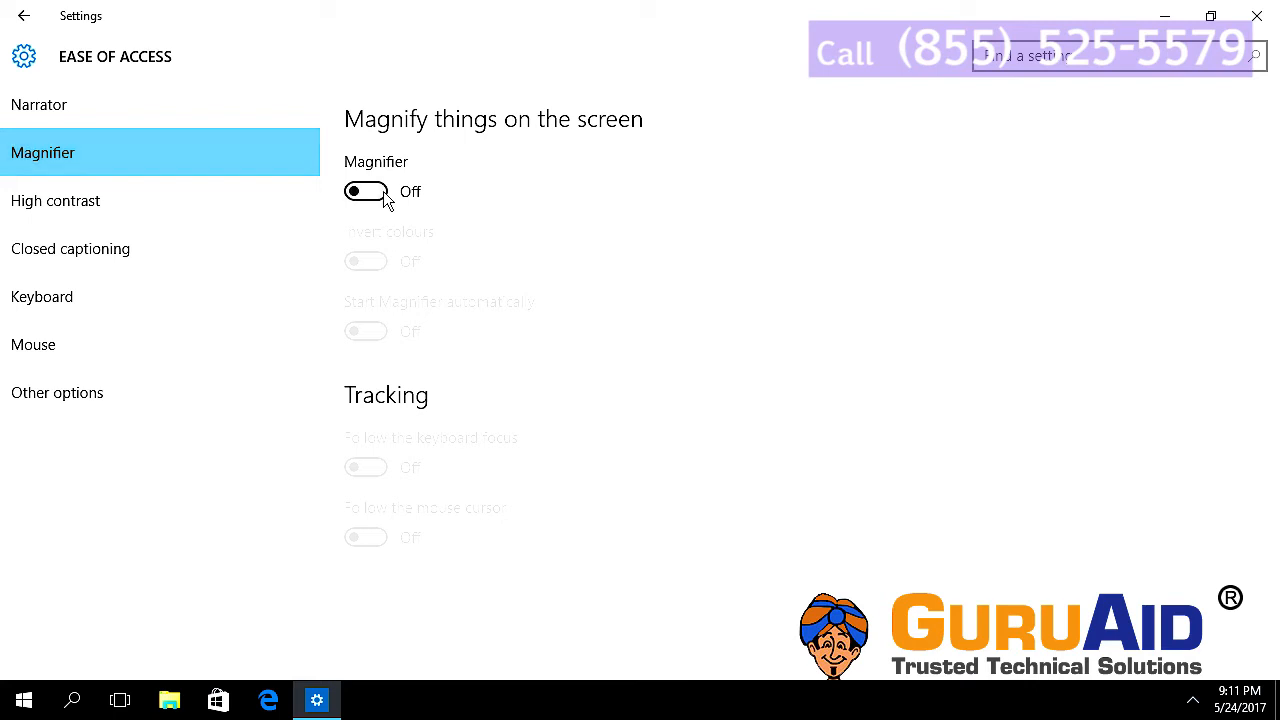
Switch the Magnifier toggle on, enlarging the screen to 200%
left_click(366, 191)
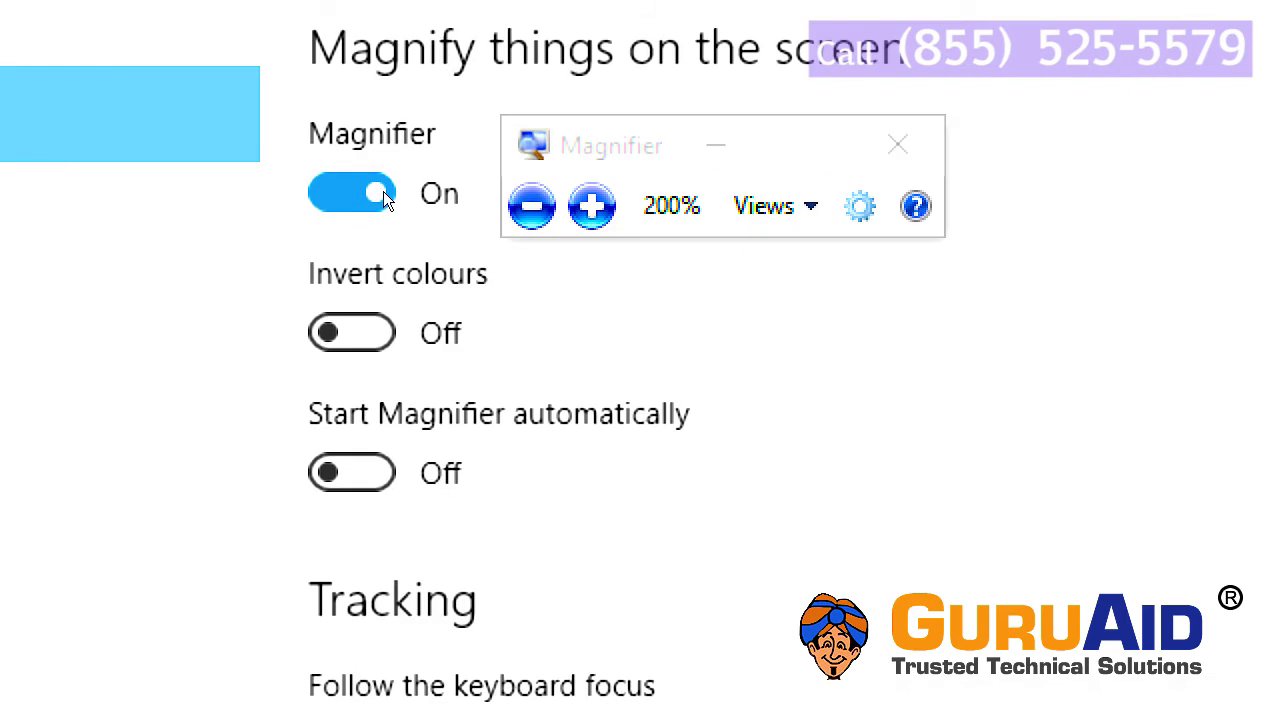
Switch the Magnifier toggle off, restoring normal screen size
left_click(351, 191)
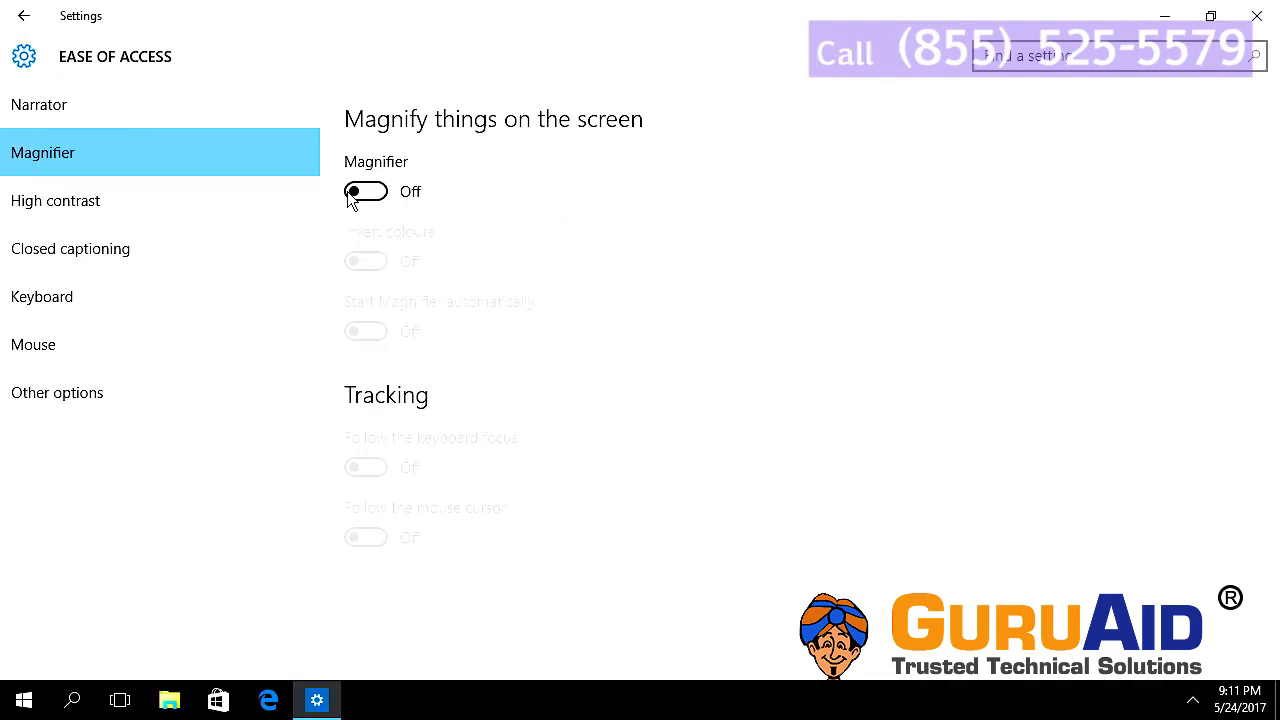